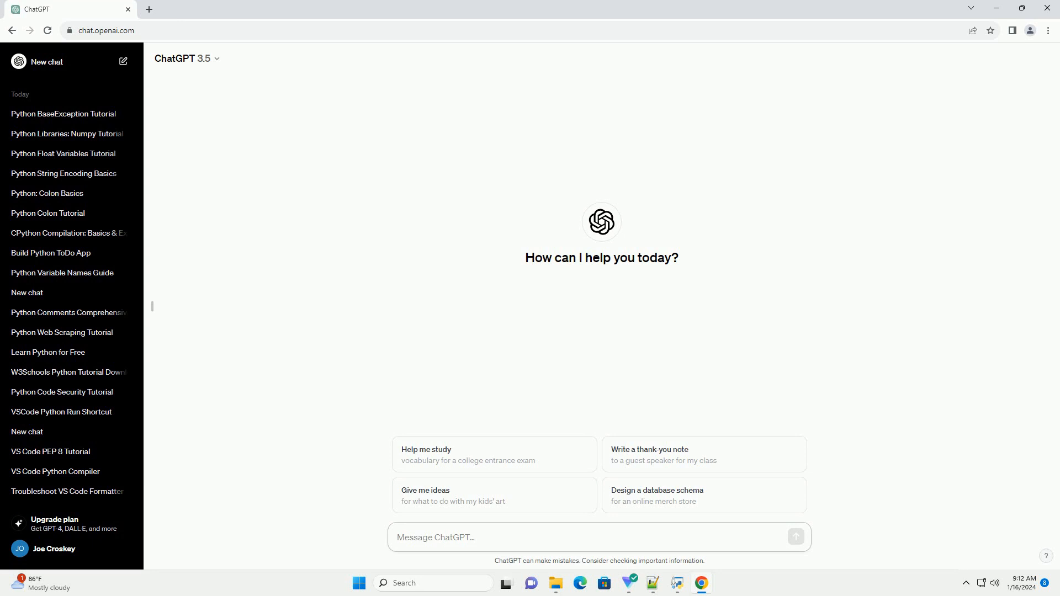
# - Ask ChatGPT for a Python datasets tutorial covering pandas installation and DataFrames
pyautogui.click(796, 537)
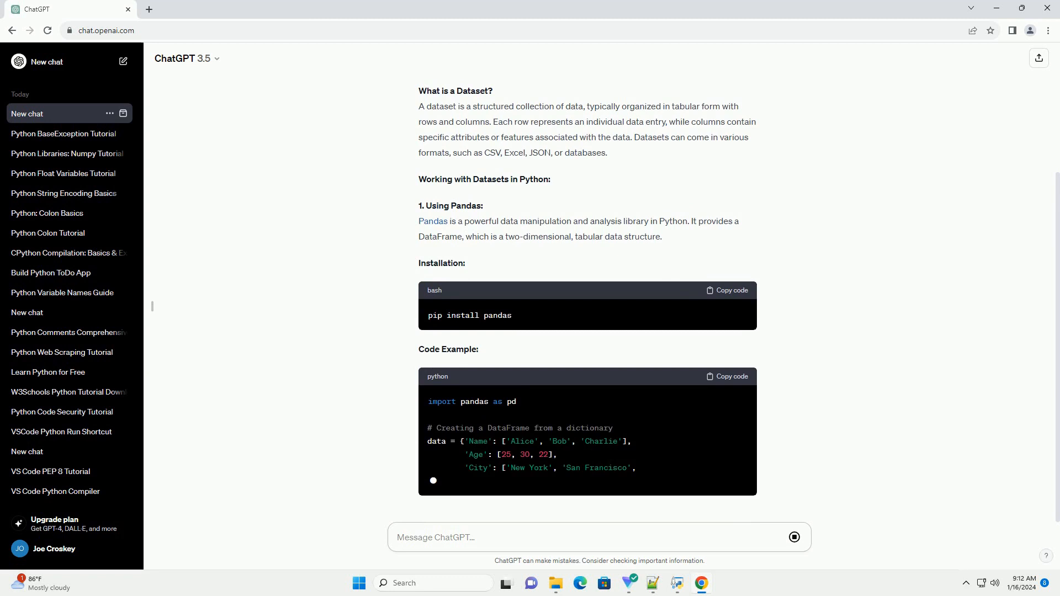
# - Scroll through the streaming reply as it adds Loading External Datasets with a CSV example
pyautogui.scroll(-3)
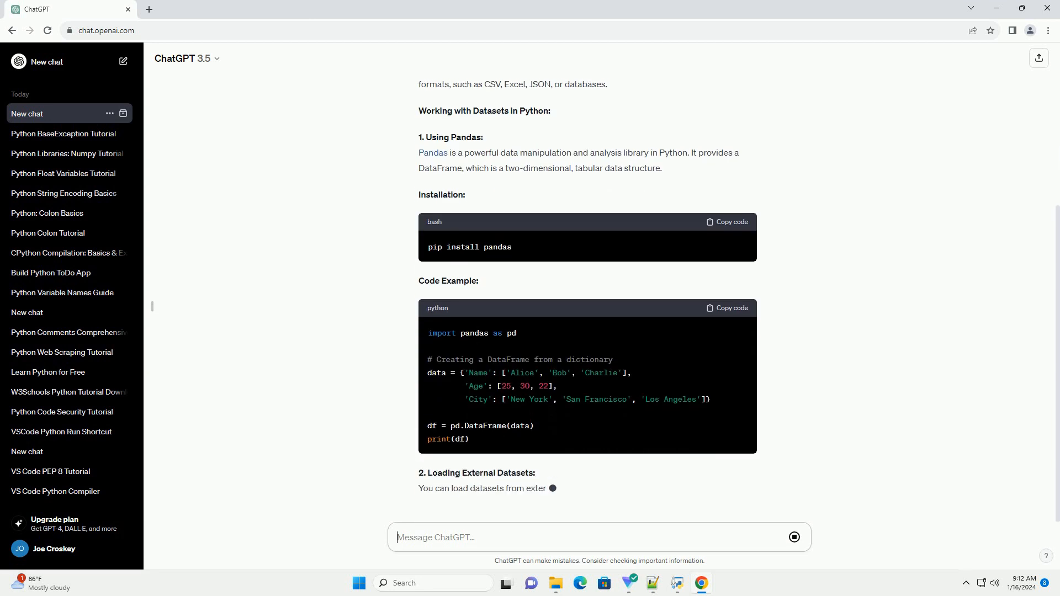
pyautogui.scroll(-3)
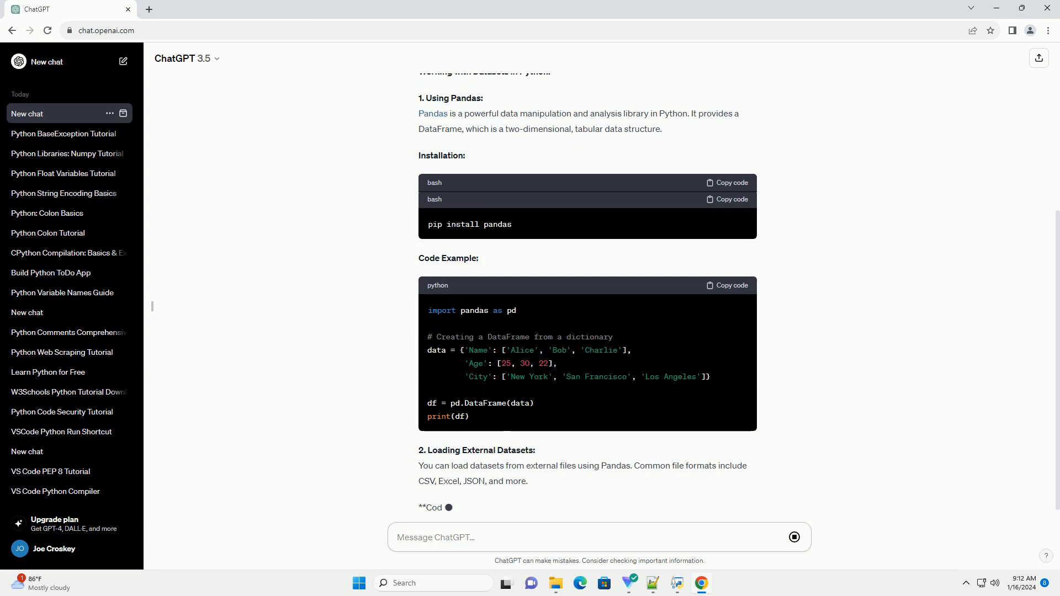
pyautogui.scroll(-3)
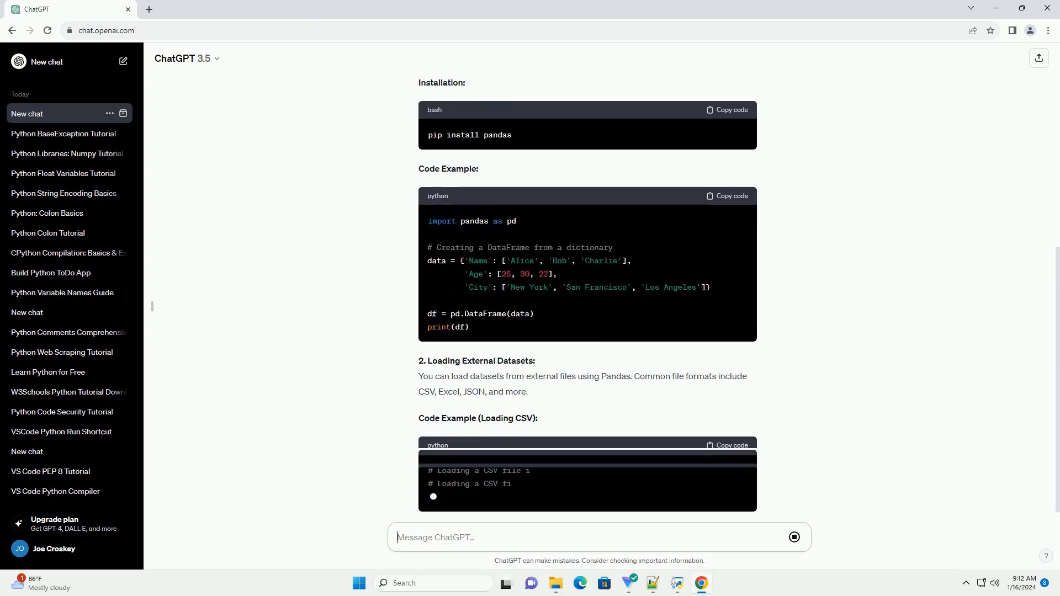
pyautogui.scroll(-3)
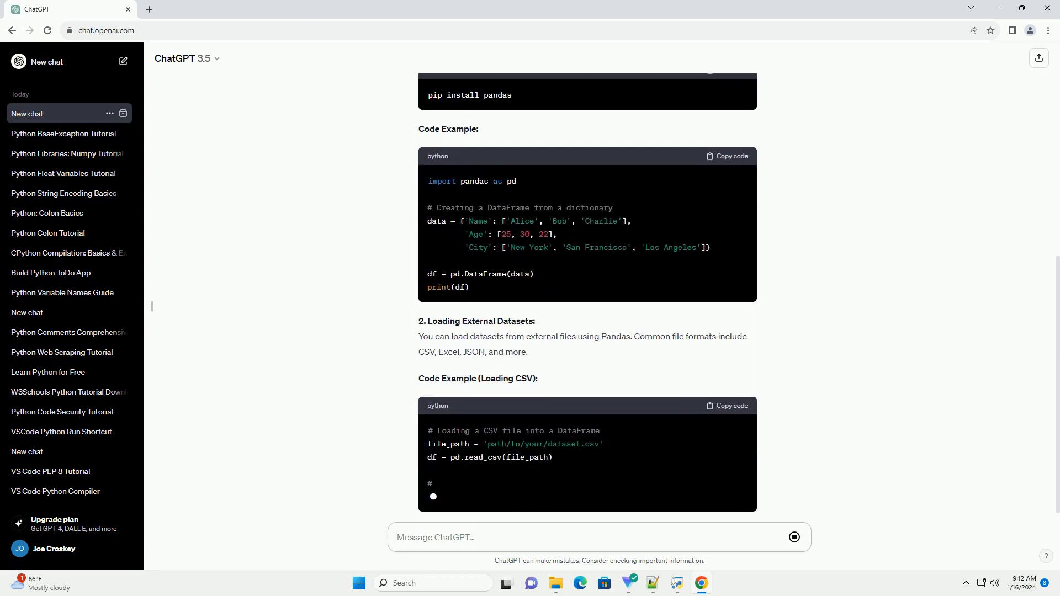
pyautogui.scroll(-3)
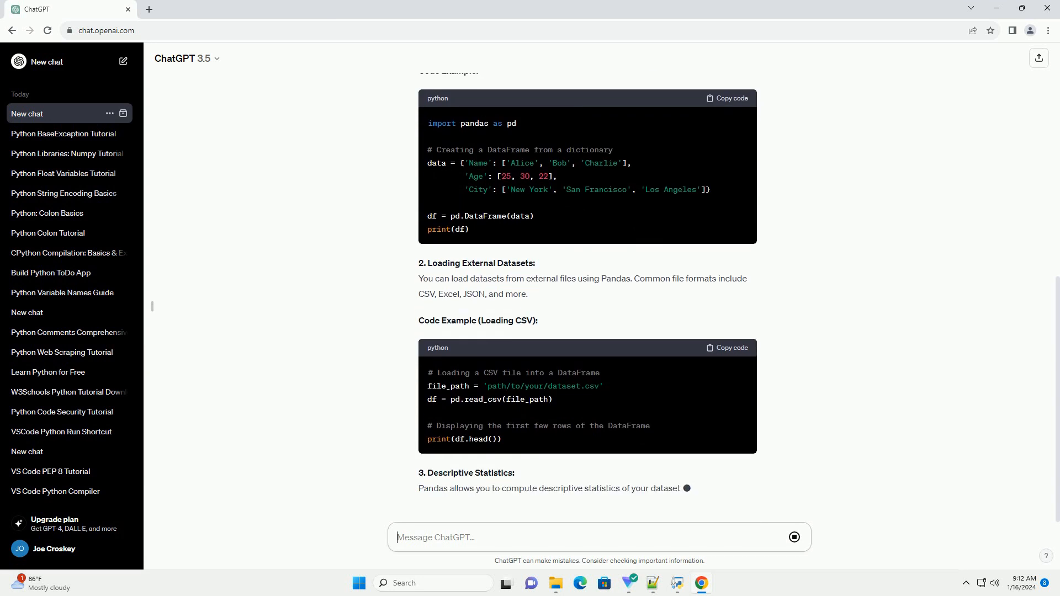
# - Follow the reply through Descriptive Statistics, Data Filtering code blocks and the Conclusion
pyautogui.scroll(-3)
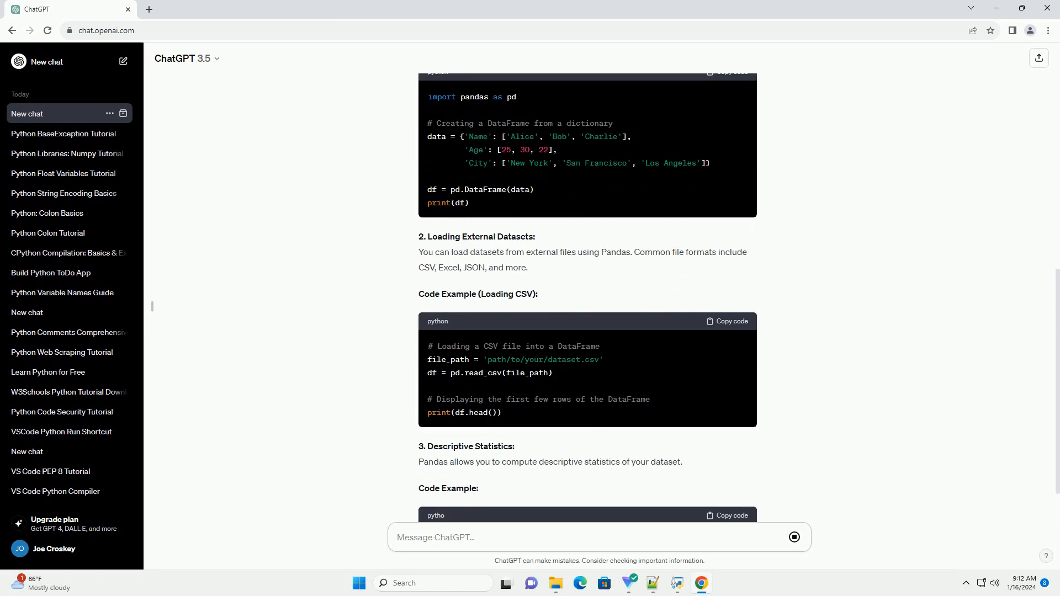
pyautogui.scroll(-3)
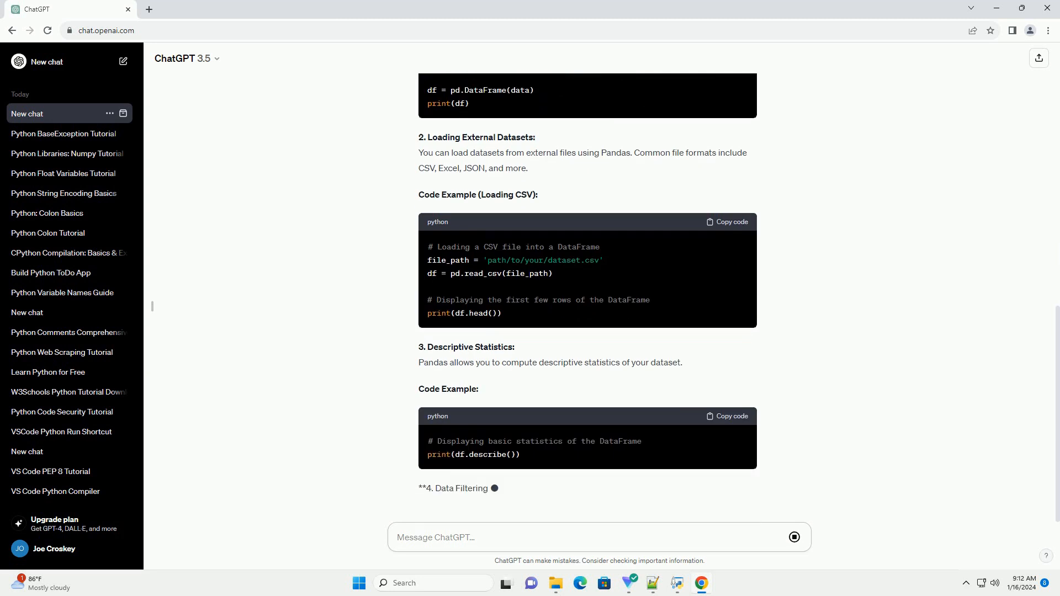
pyautogui.scroll(-3)
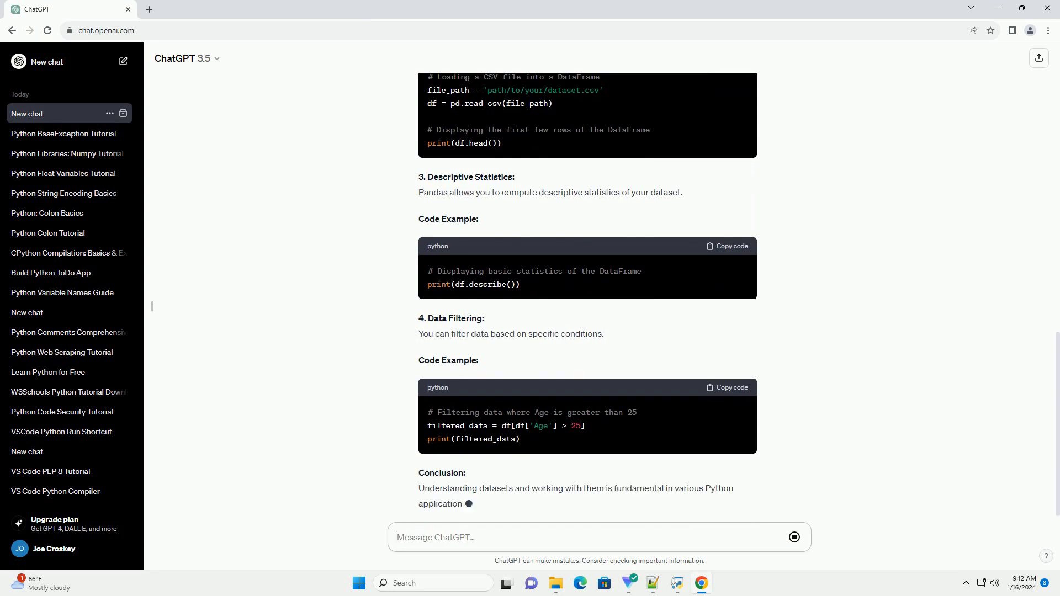
pyautogui.scroll(-3)
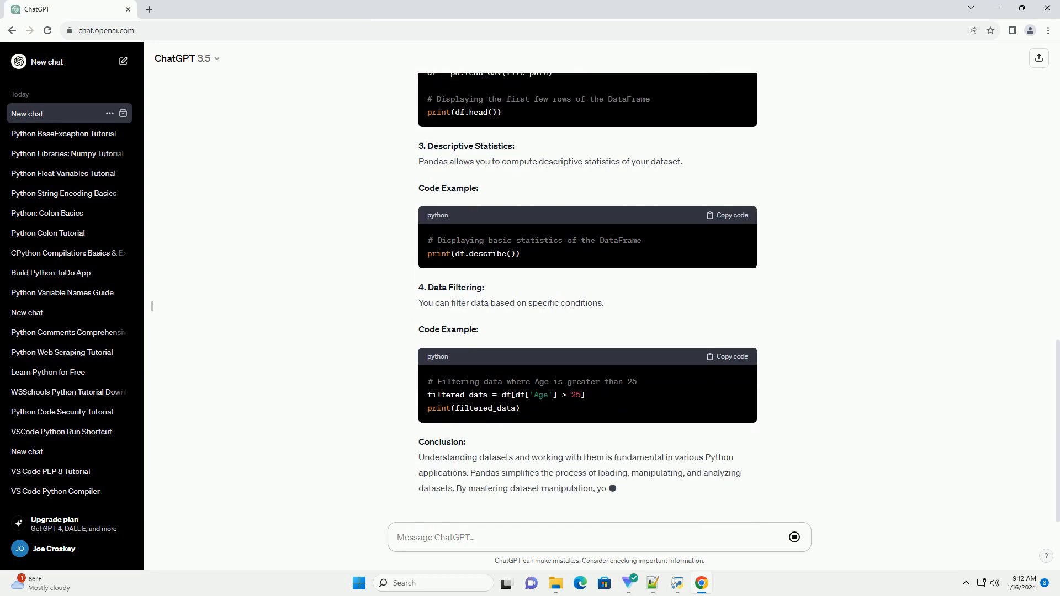